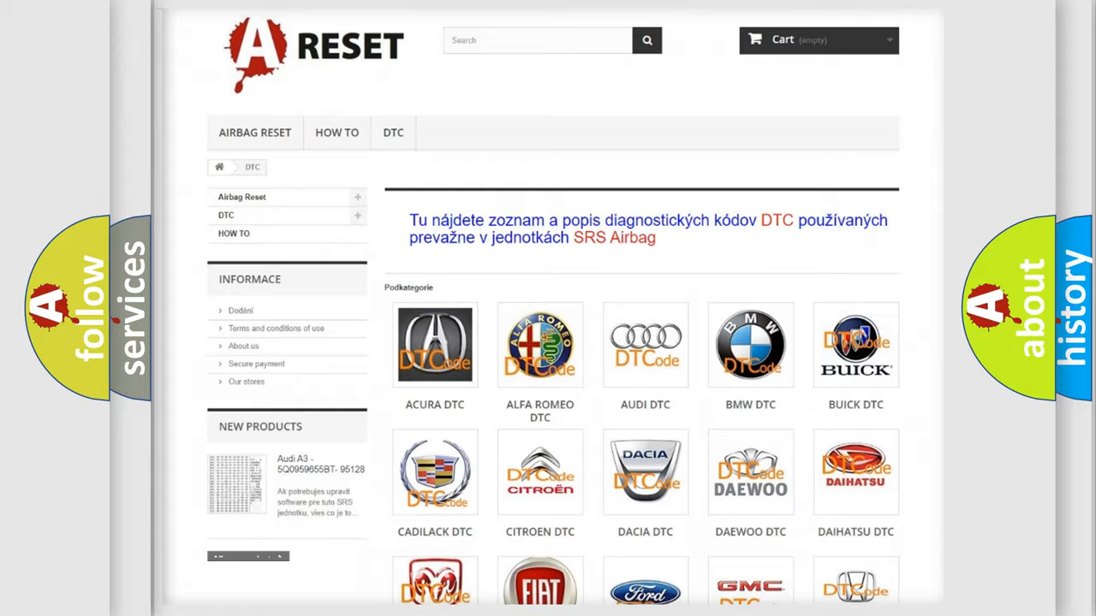
Open the FIAT DTC subcategory and browse its list of airbag diagnostic fault codes.
scroll("down", 3)
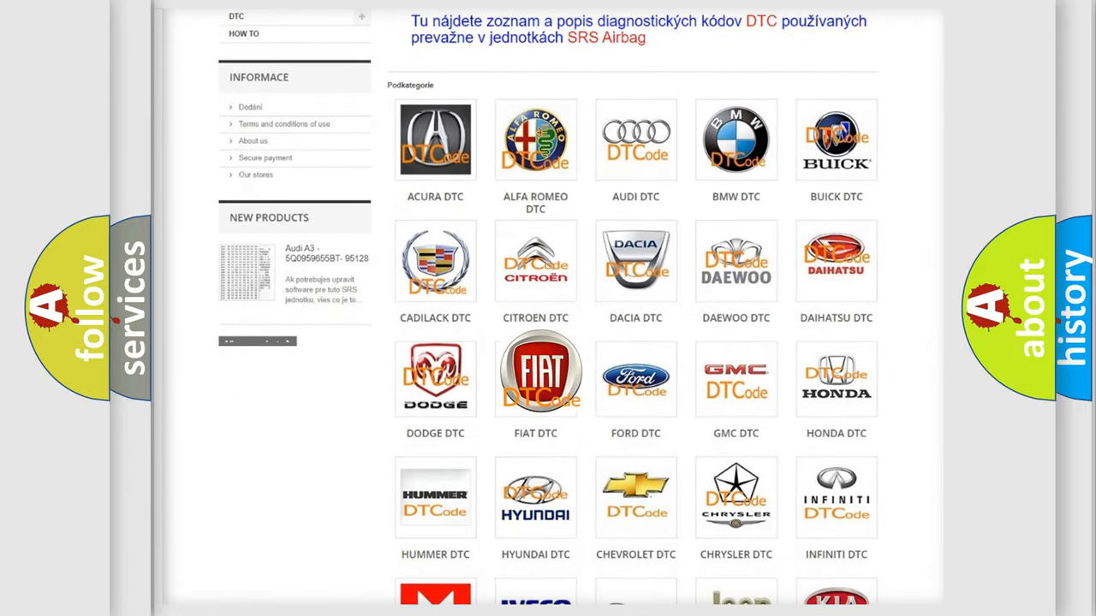
left_click(534, 377)
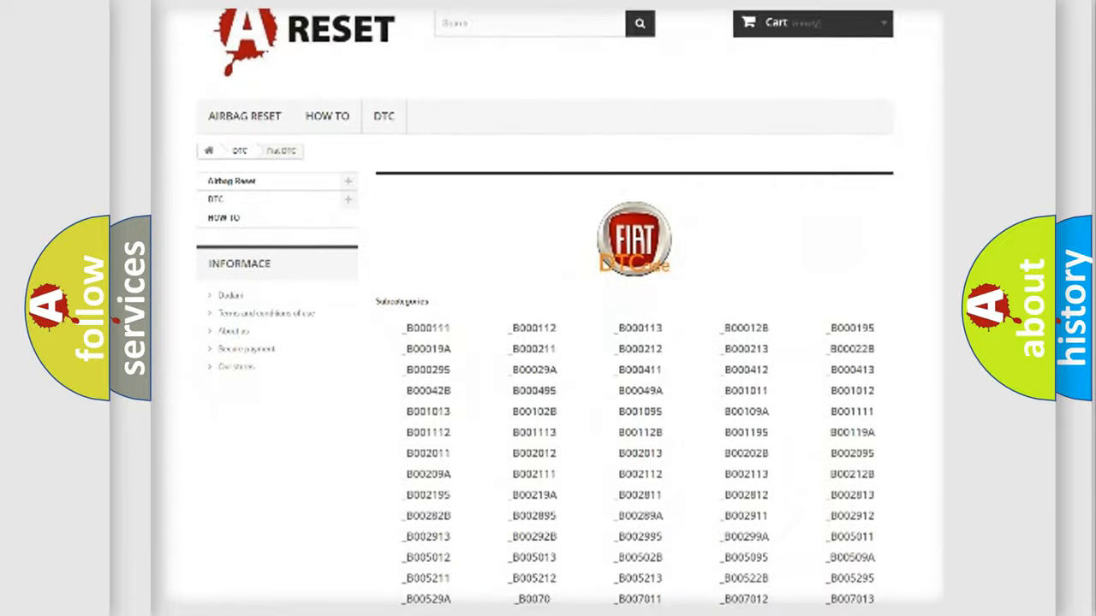
scroll("down", 3)
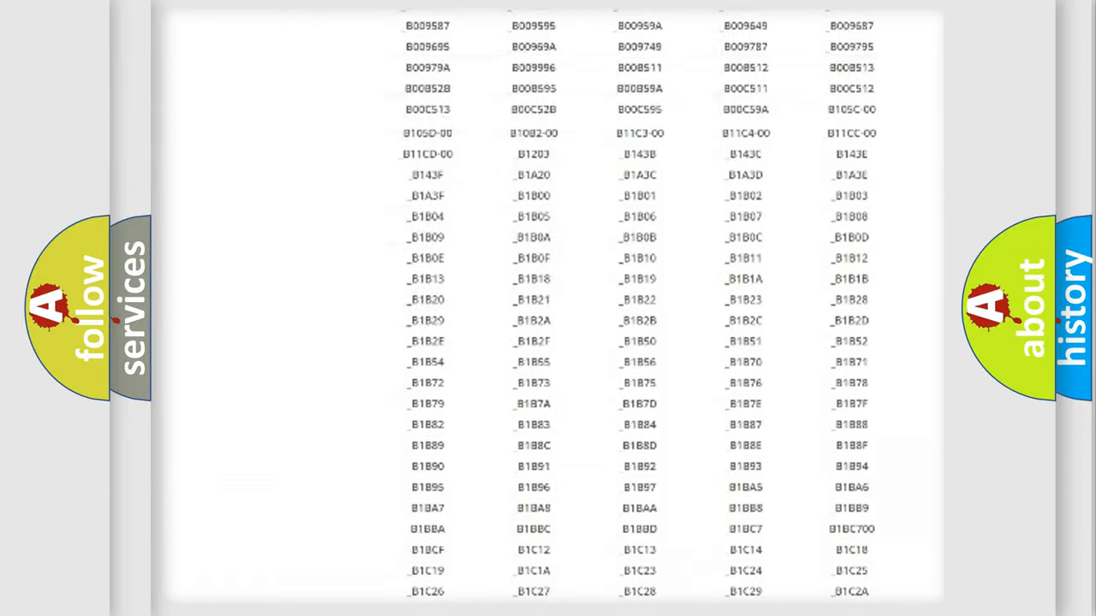